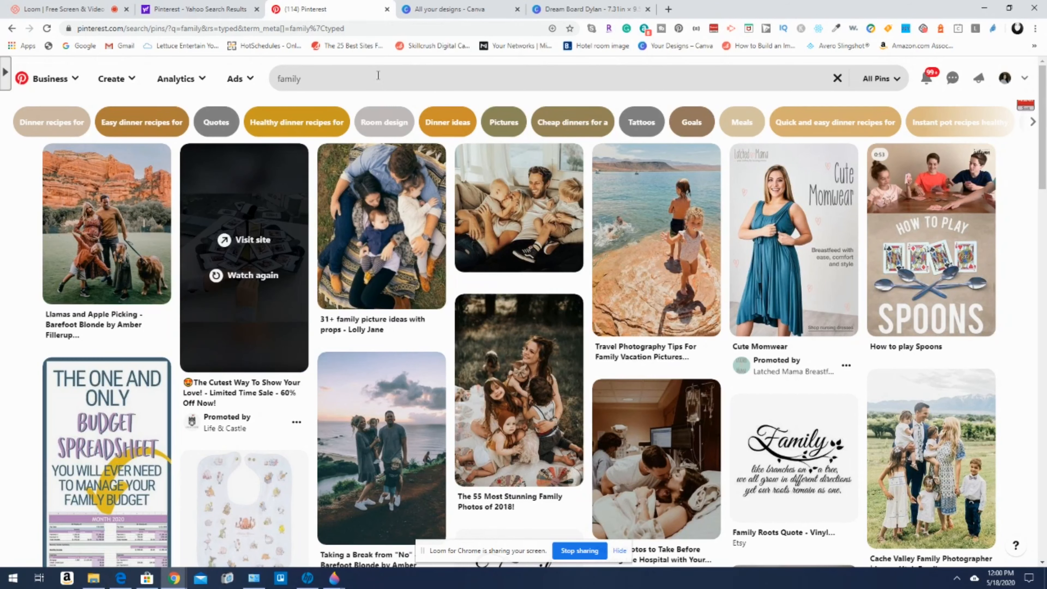
{"action": "mouse_move", "coordinate": [434, 148]}
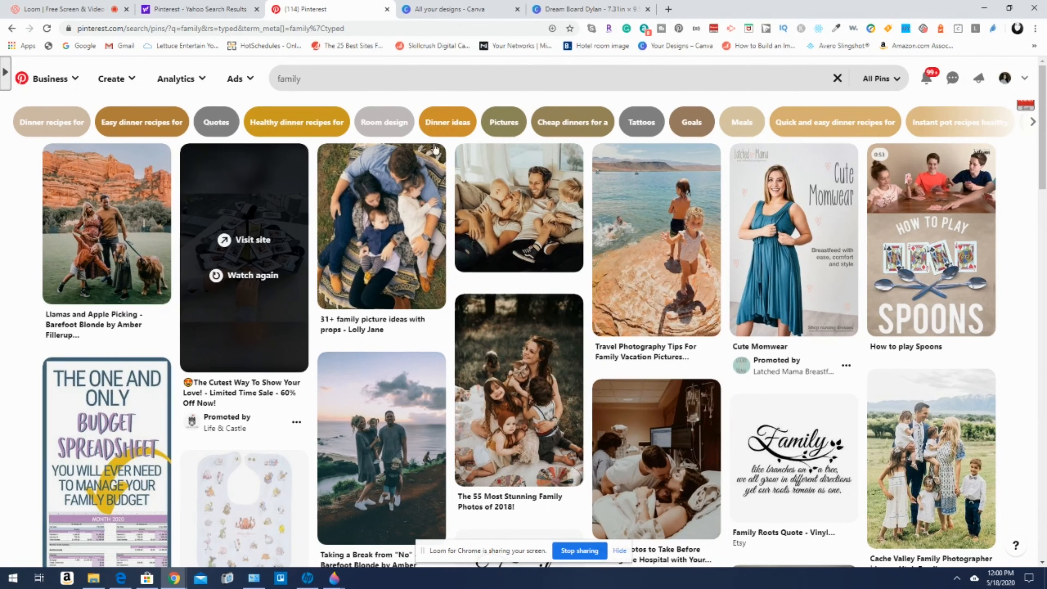
{"action": "mouse_move", "coordinate": [656, 240]}
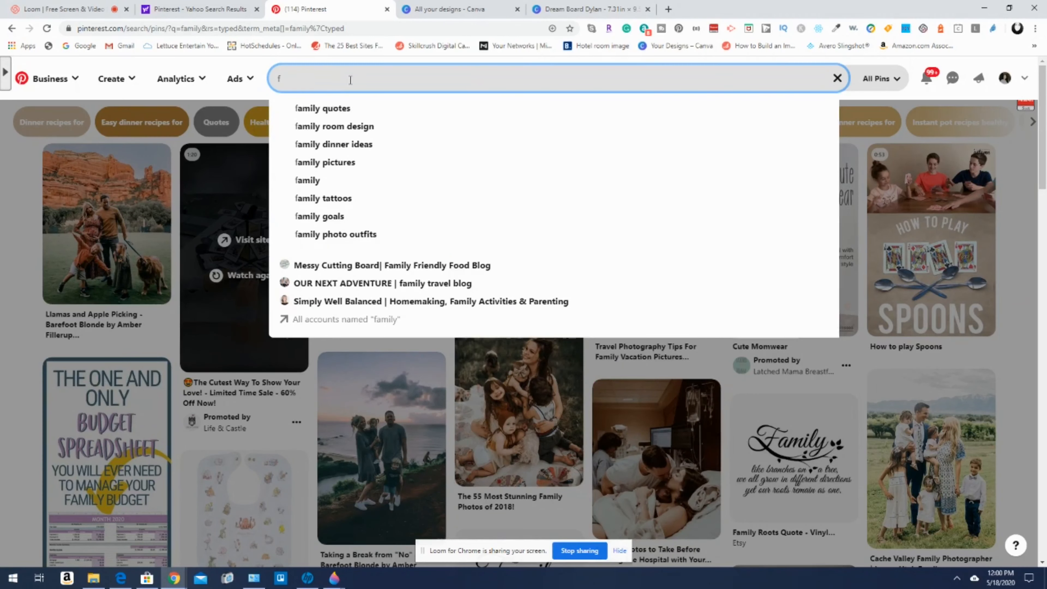
Search Pinterest for 'Reading, Hockey' to show hockey book and reading pins
{"action": "type", "text": "Reading,"}
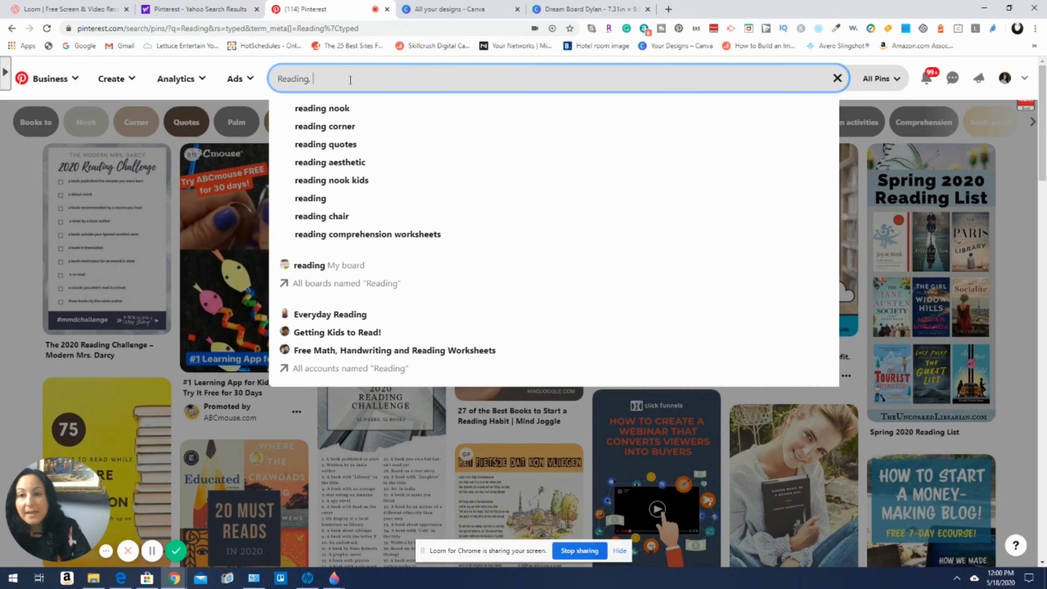
{"action": "type", "text": "Hockey"}
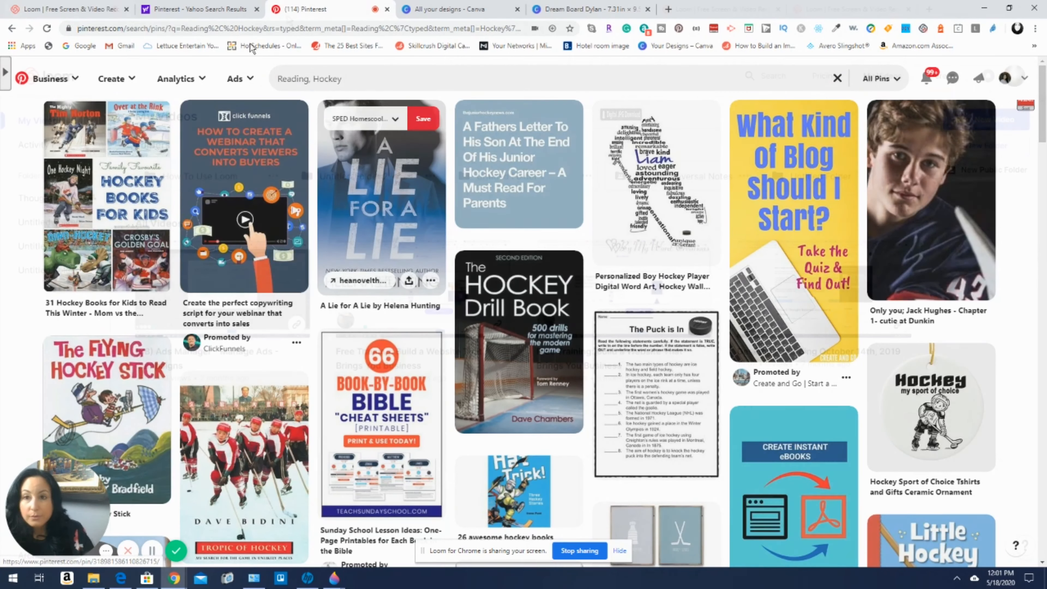
Enter 'goals for kids' and return to the Dream Board Dylan design in Canva
{"action": "type", "text": "goals for kids"}
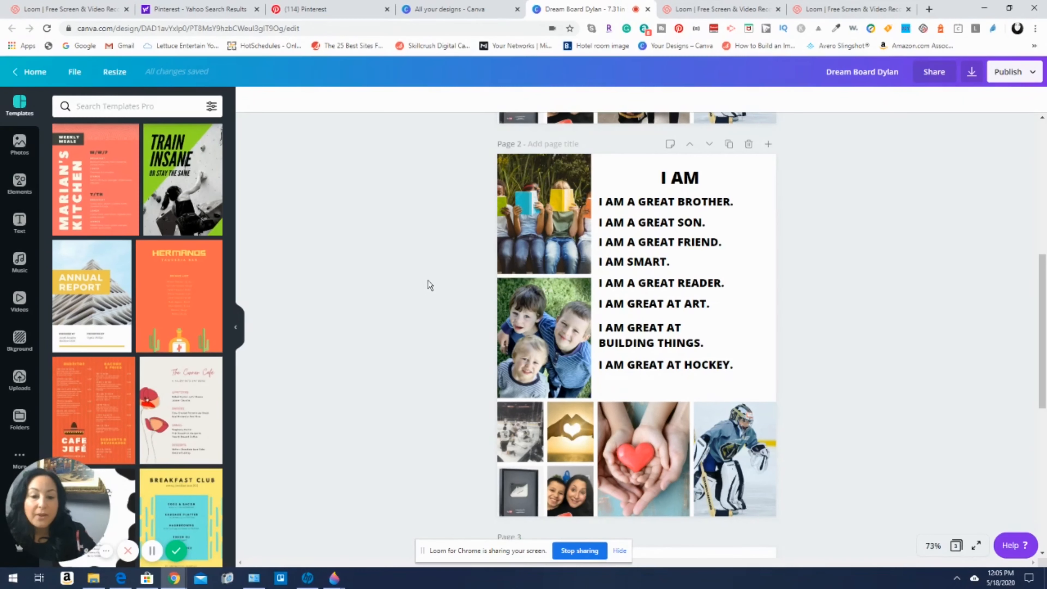
{"action": "mouse_move", "coordinate": [493, 257]}
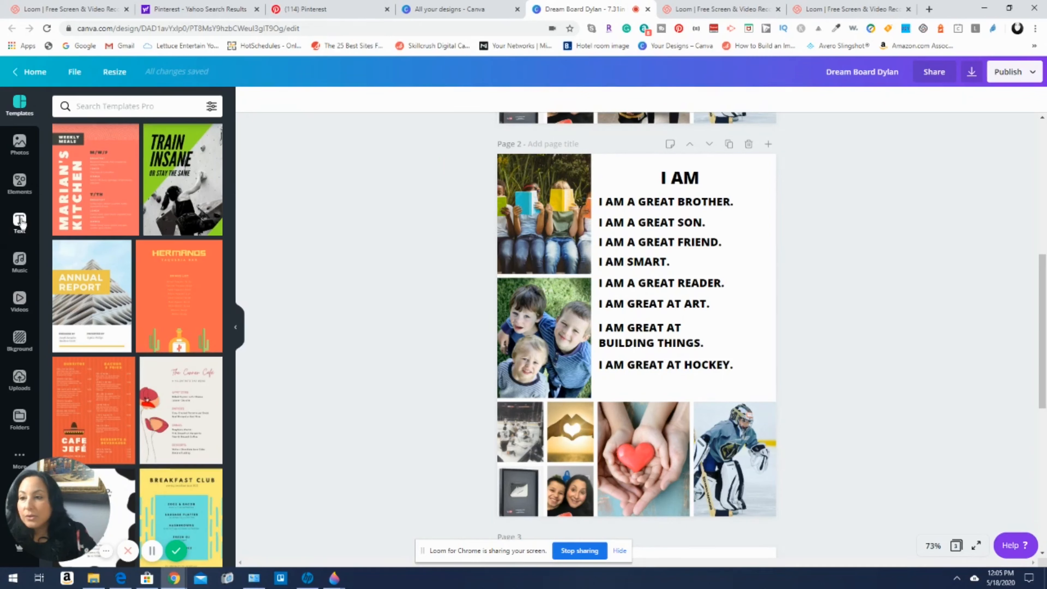
Browse the Grids photo-layout collection in the Elements library
{"action": "left_click", "coordinate": [20, 184]}
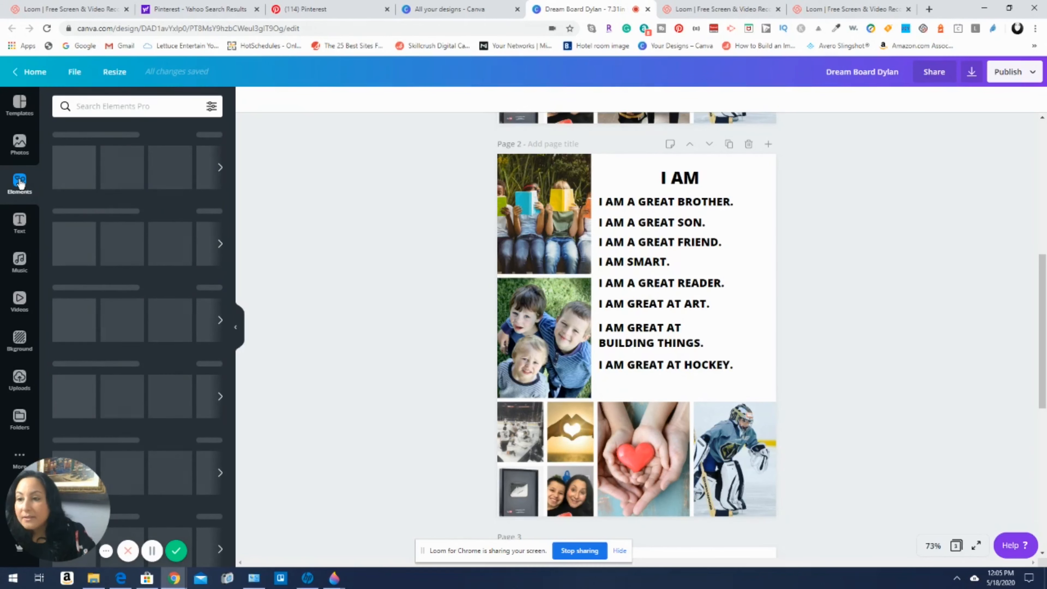
{"action": "left_click", "coordinate": [20, 184]}
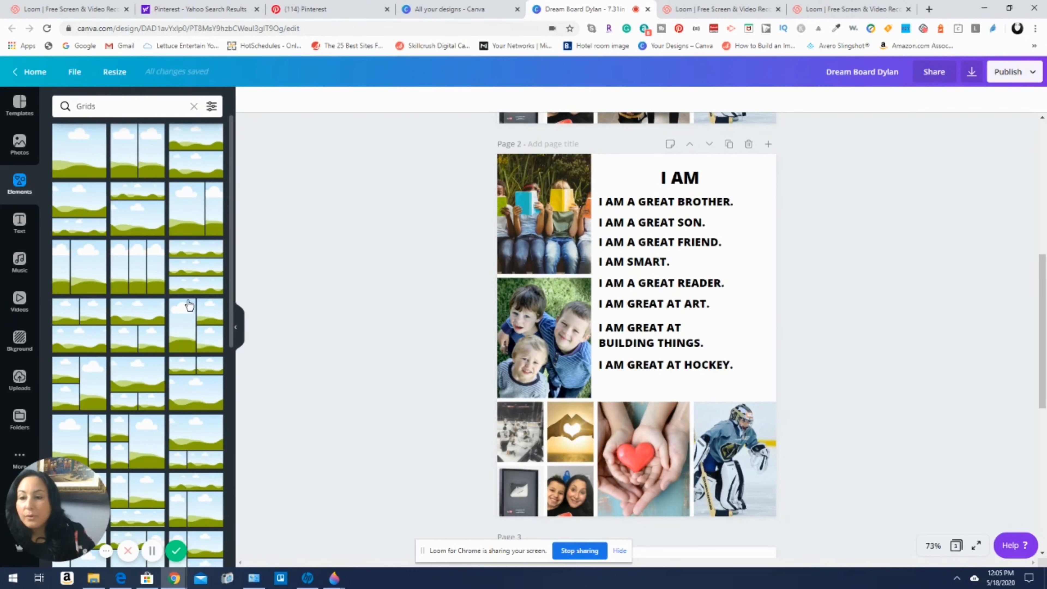
{"action": "scroll", "scroll_direction": "down", "scroll_amount": 3}
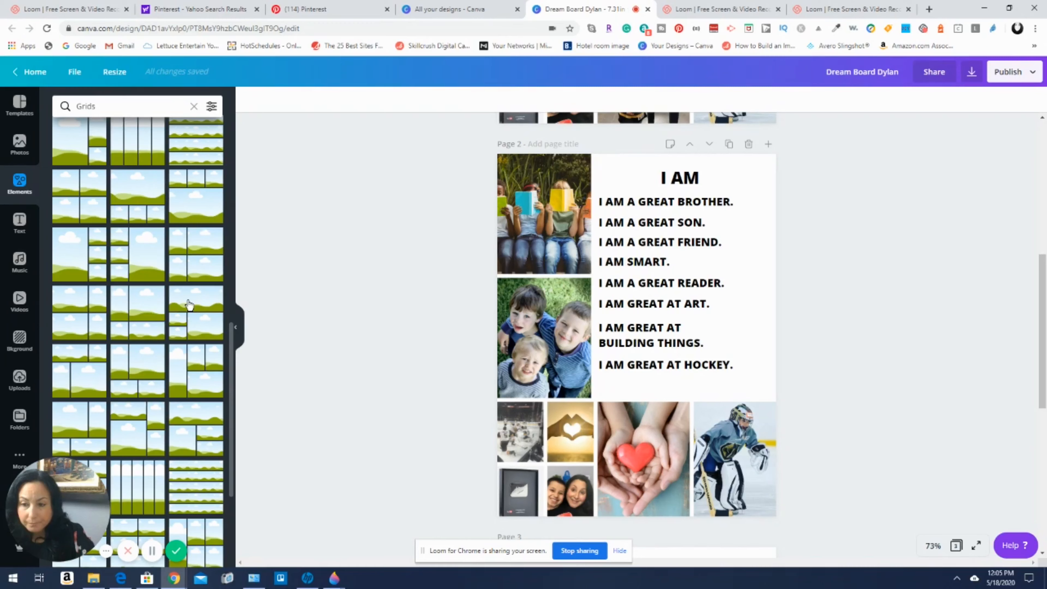
{"action": "scroll", "scroll_direction": "down", "scroll_amount": 3}
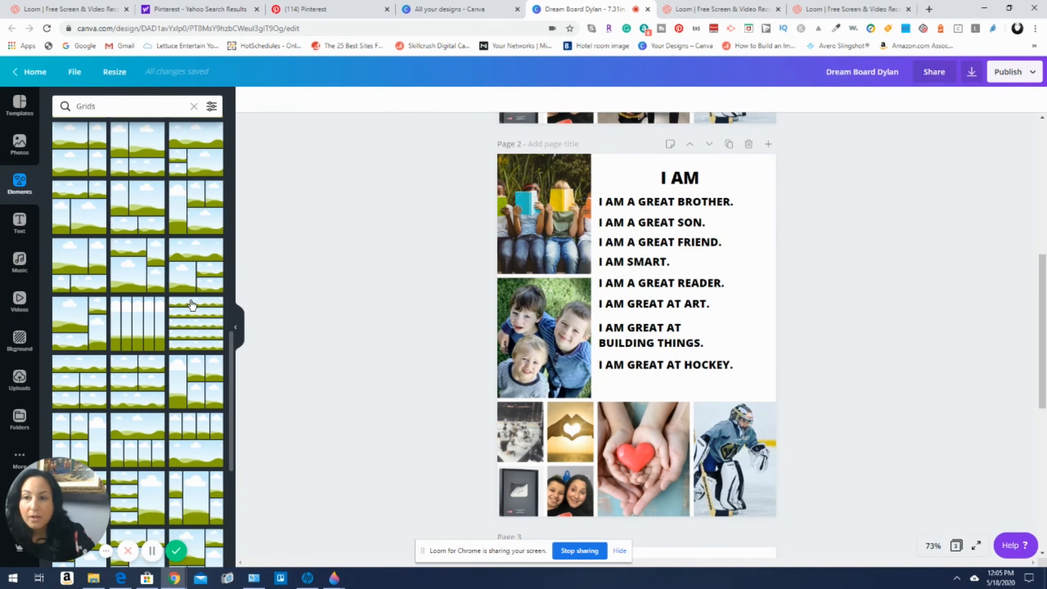
{"action": "scroll", "scroll_direction": "down", "scroll_amount": 3}
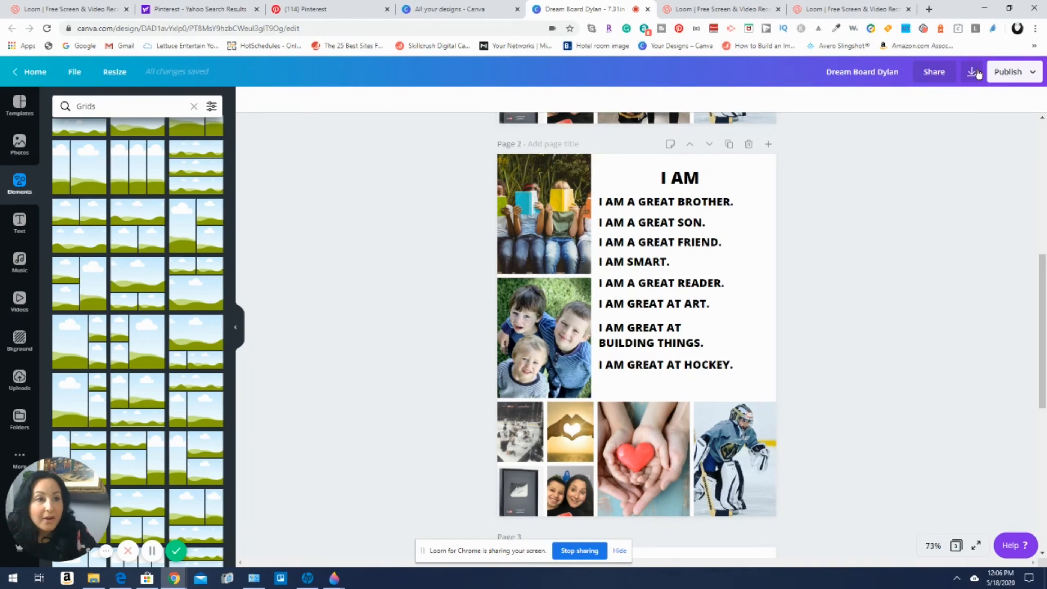
Bring up PNG download options with the page-selection list showing all three pages
{"action": "left_click", "coordinate": [971, 72]}
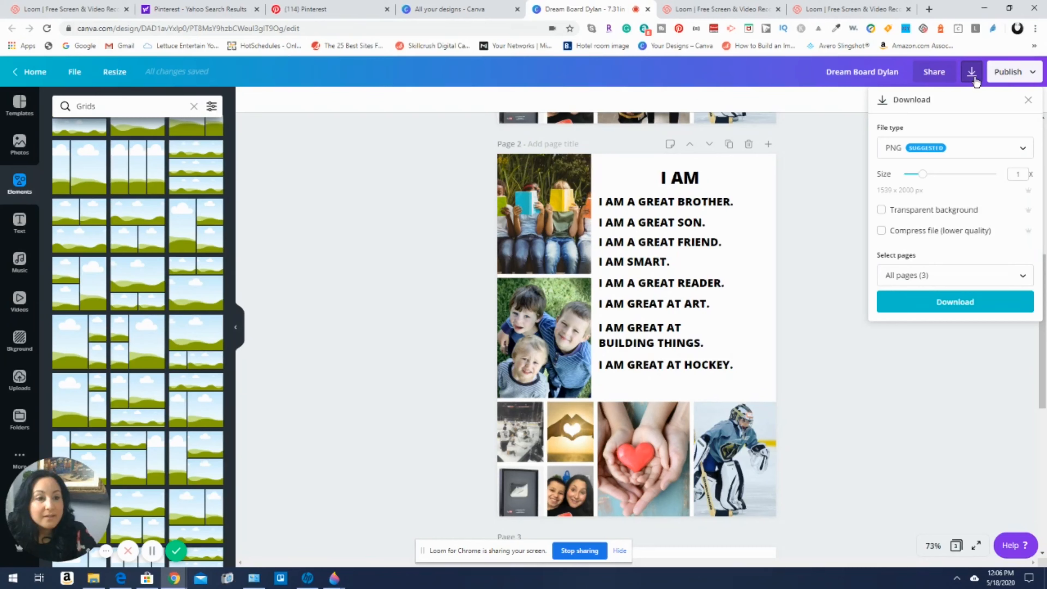
{"action": "left_click", "coordinate": [954, 275]}
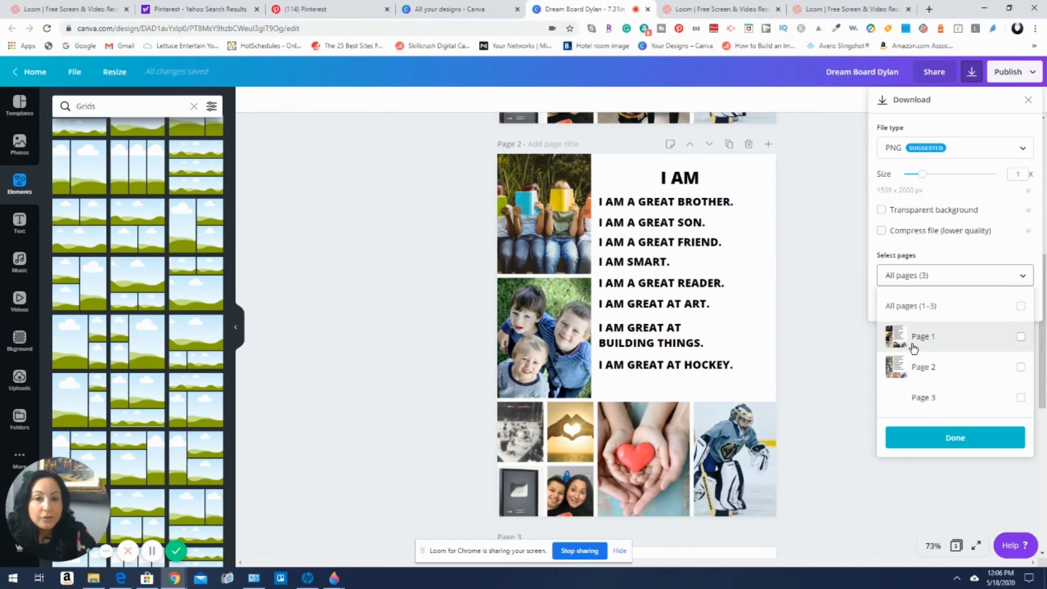
{"action": "mouse_move", "coordinate": [934, 374]}
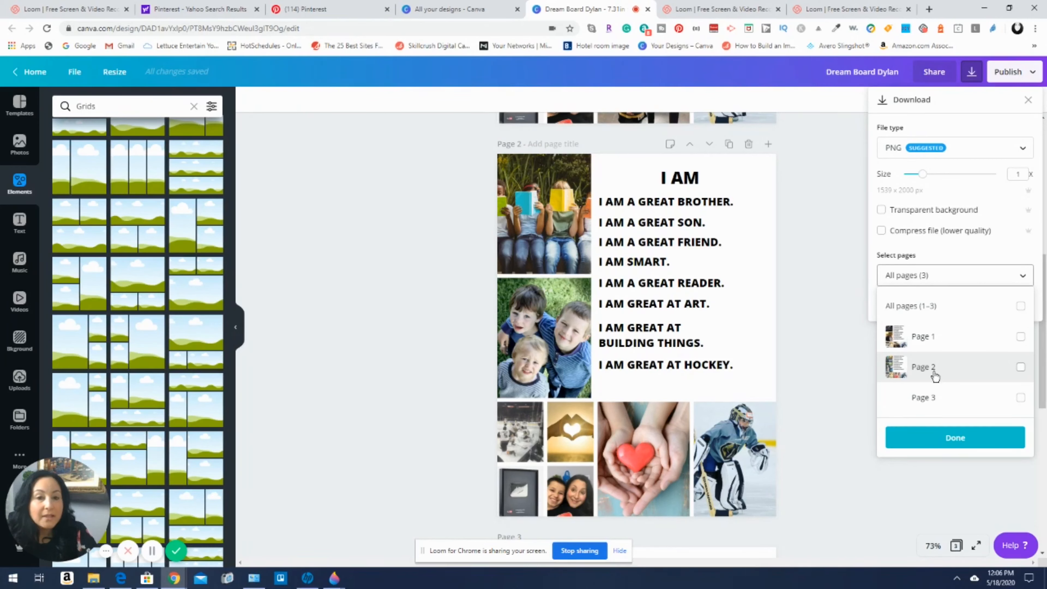